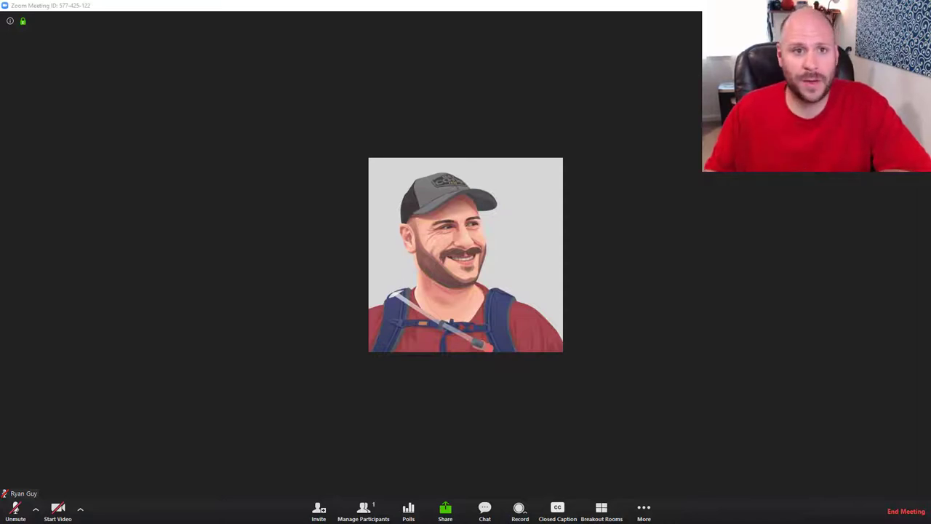
{"action": "mouse_move", "coordinate": [354, 355]}
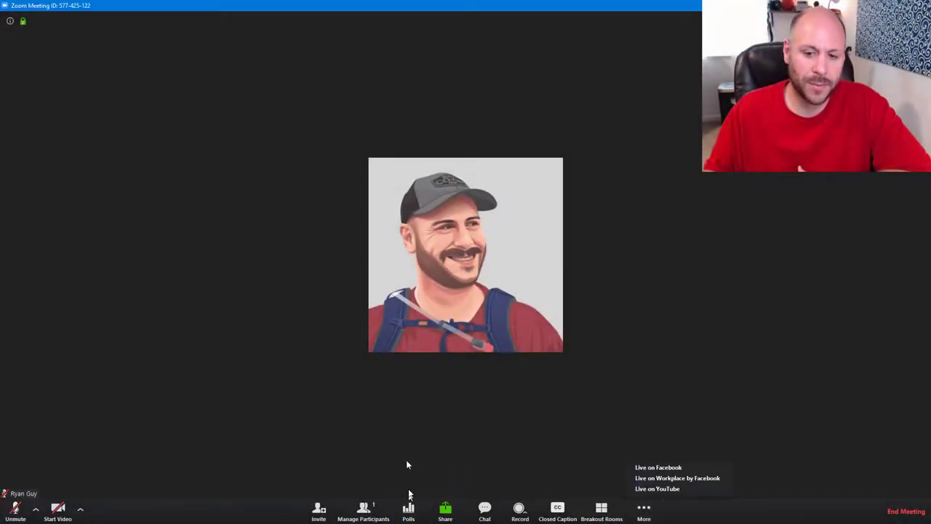
- Open the meeting's empty Poll 1 window from the Polls toolbar button
{"action": "left_click", "coordinate": [408, 509]}
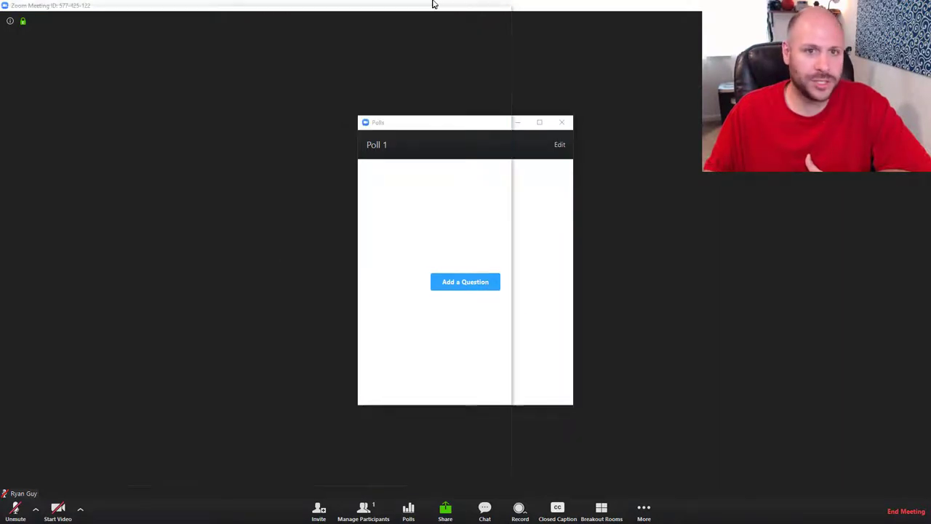
- Add a question to the poll and title it 'Check in question'
{"action": "left_click", "coordinate": [465, 281]}
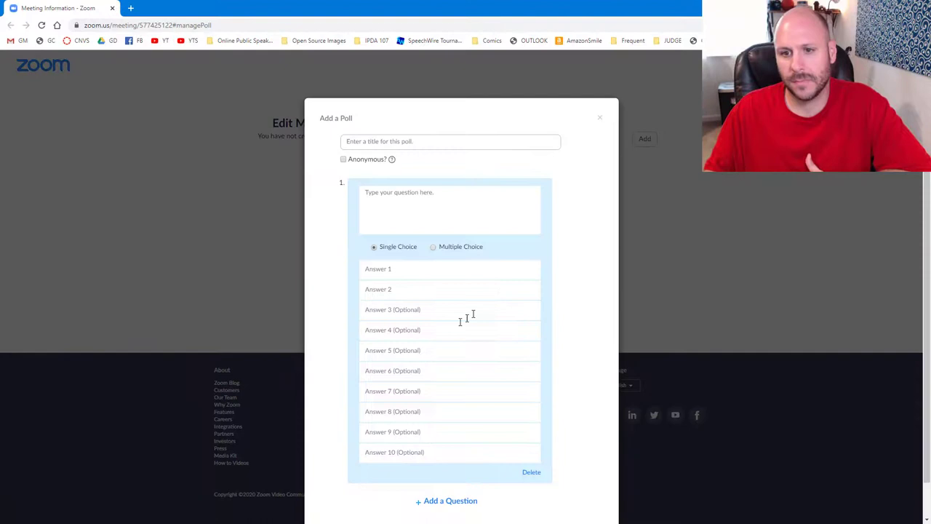
{"action": "mouse_move", "coordinate": [453, 198]}
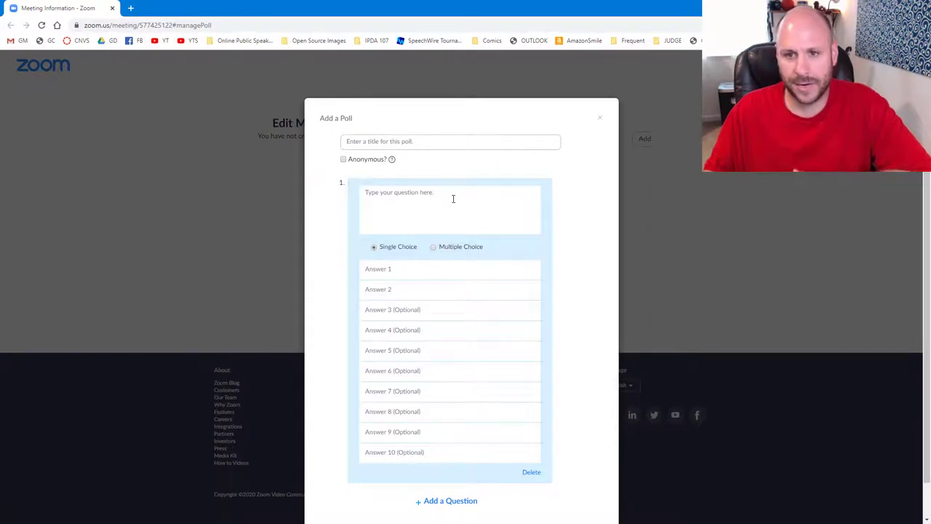
{"action": "left_click", "coordinate": [450, 141]}
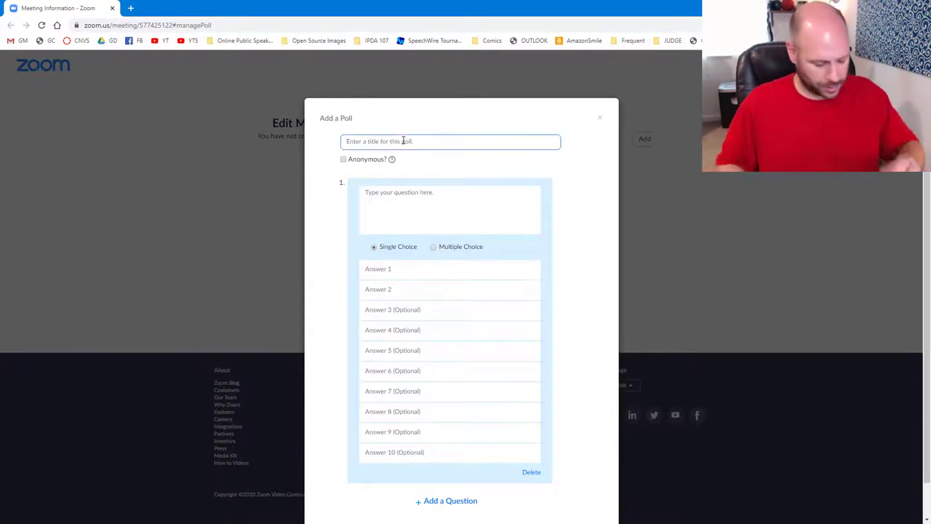
{"action": "type", "text": "Check in"}
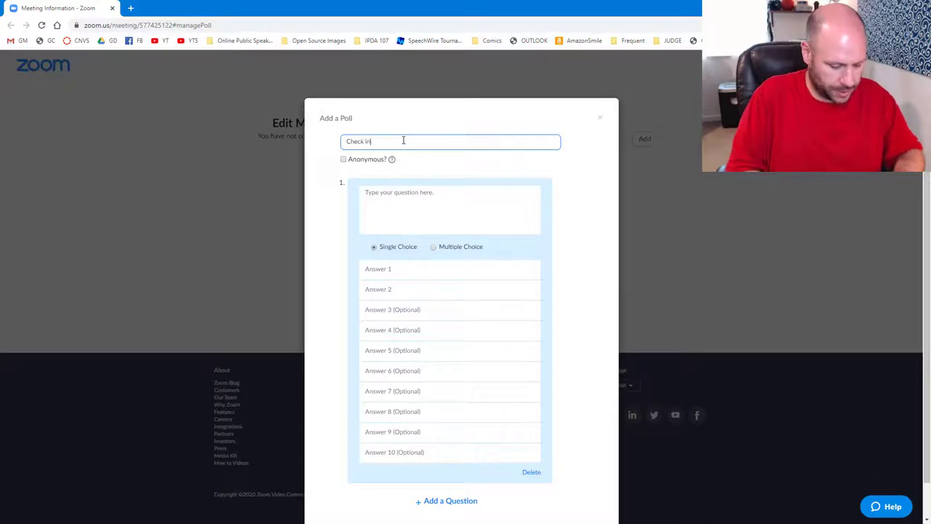
{"action": "type", "text": "question"}
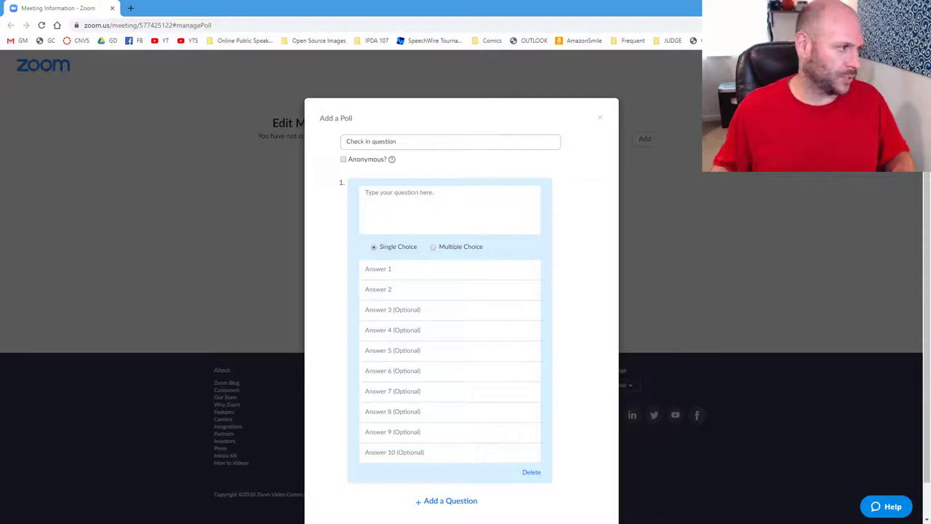
- Enter the would-you-rather question about shirts being 2 sizes too big or 1 size too small
{"action": "left_click", "coordinate": [442, 204]}
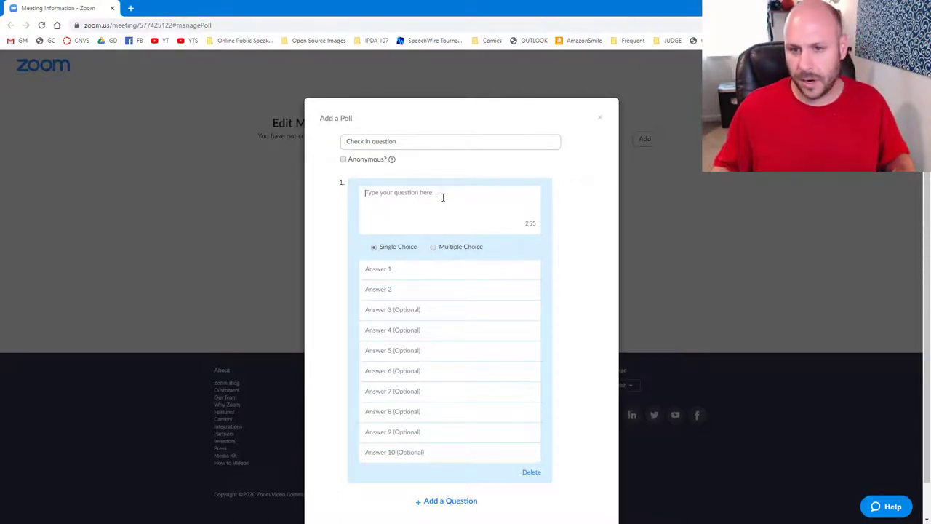
{"action": "type", "text": "Would you rather have all your shirts be 2 sizes too big or have all of them be 1 size too small?"}
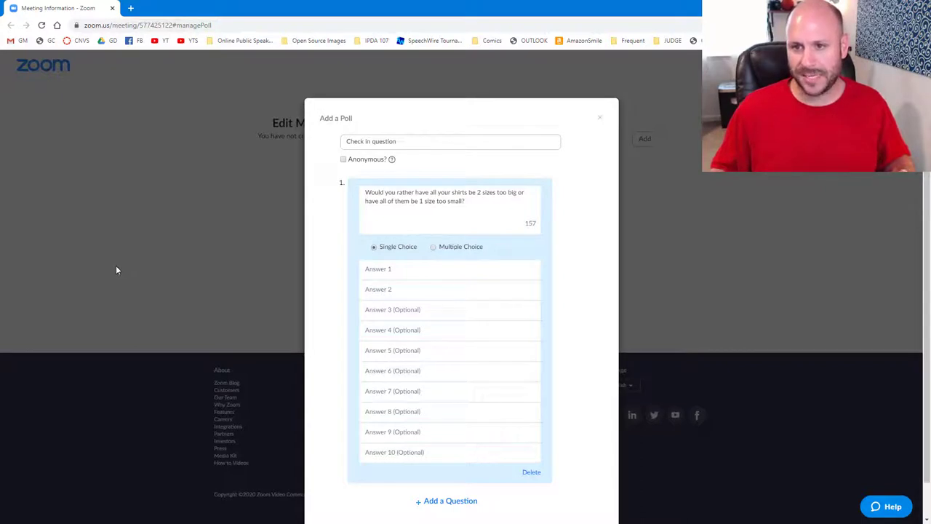
- Fill in answers '2 sizes too big' and '1 size too small', then save the poll
{"action": "left_click", "coordinate": [444, 211]}
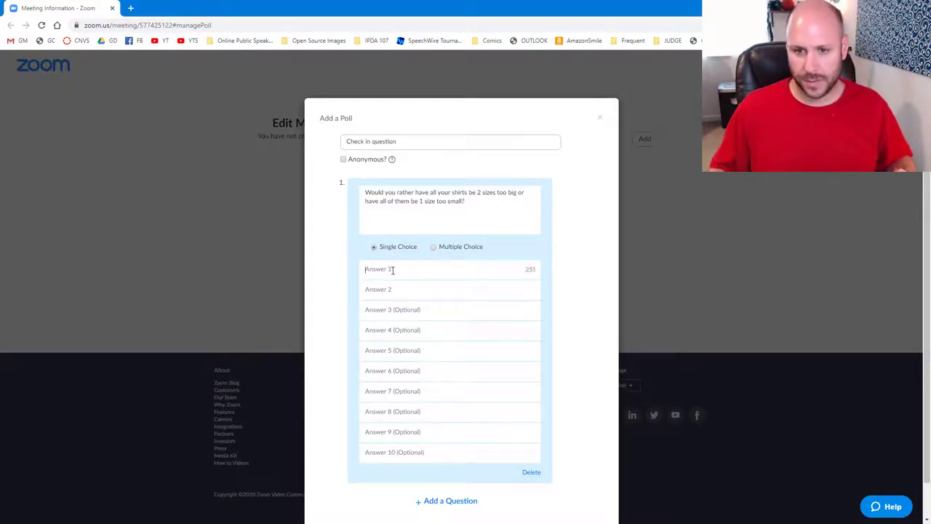
{"action": "type", "text": "2 sizes too big"}
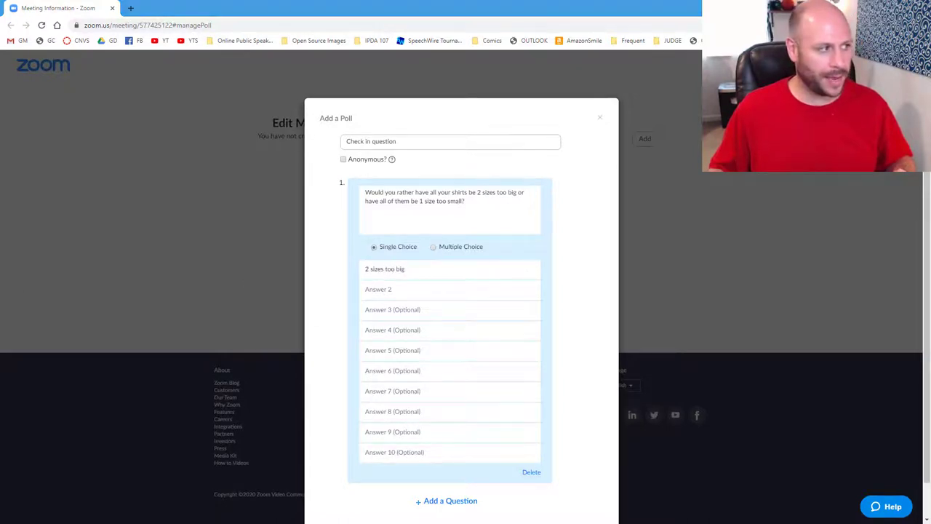
{"action": "type", "text": "1 size too small"}
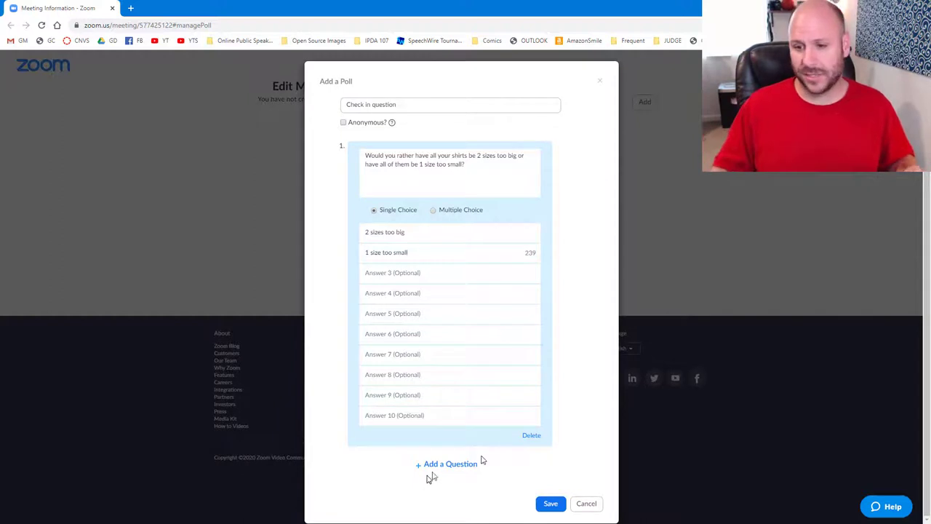
{"action": "left_click", "coordinate": [551, 504]}
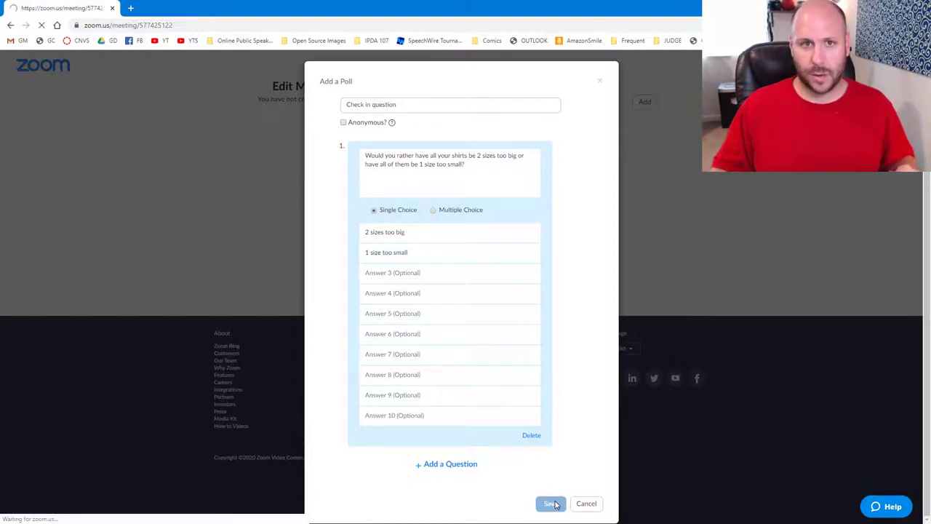
- Return to the meeting's Polls window showing Polling 1: Check in question
{"action": "left_click", "coordinate": [549, 503]}
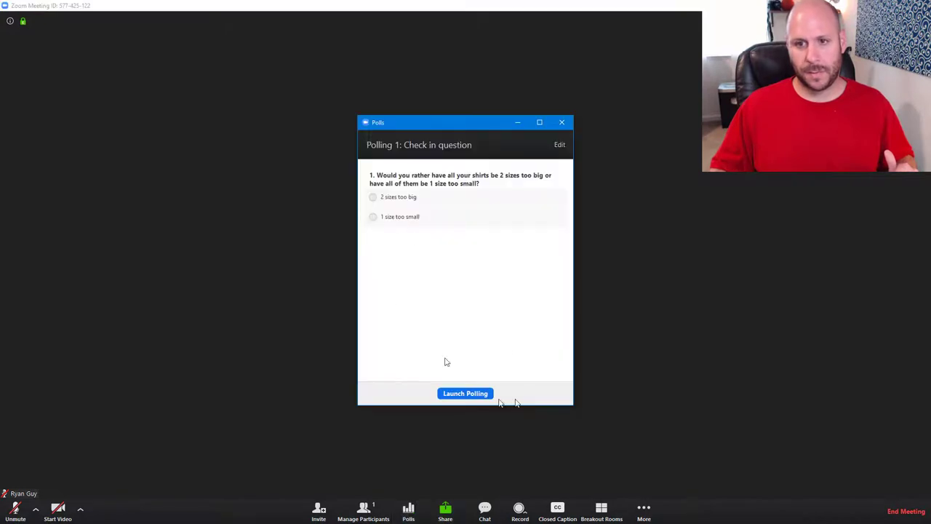
{"action": "mouse_move", "coordinate": [464, 383]}
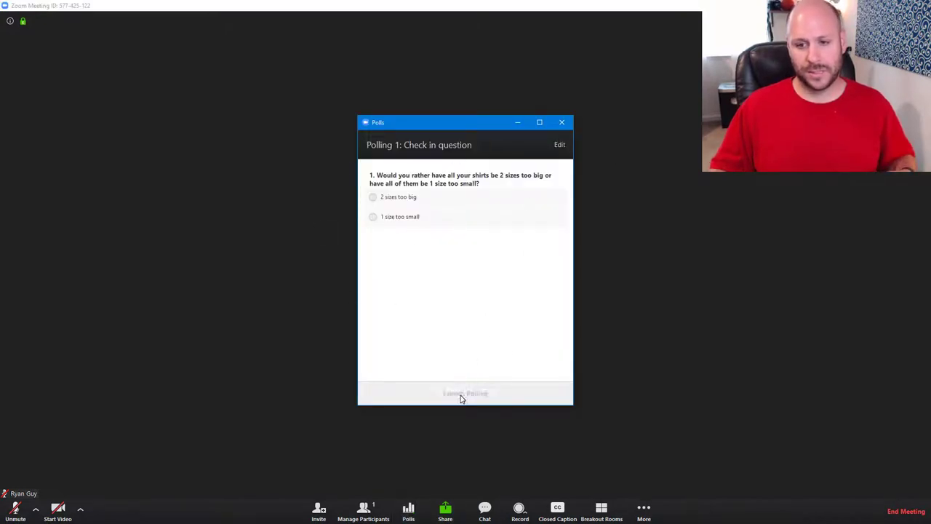
- Launch and end the Check in question poll, share its results, then stop sharing
{"action": "left_click", "coordinate": [465, 392]}
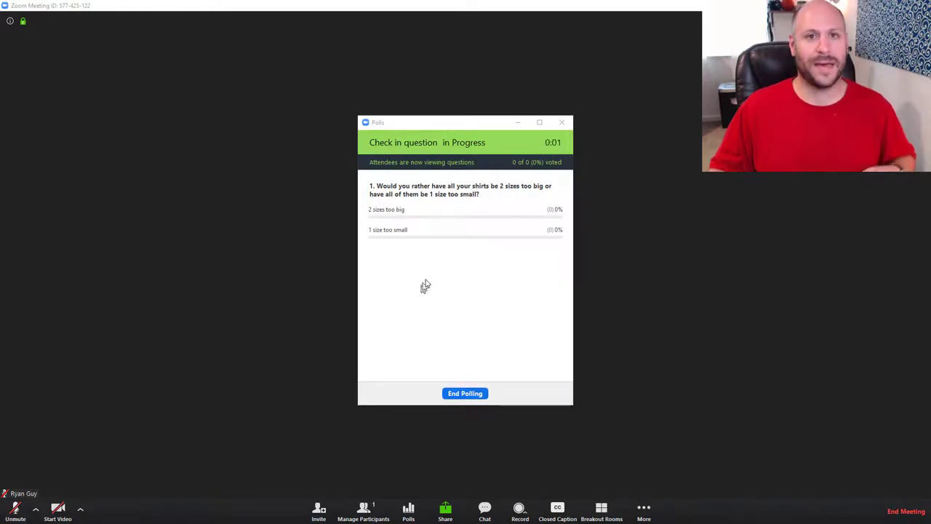
{"action": "mouse_move", "coordinate": [618, 376]}
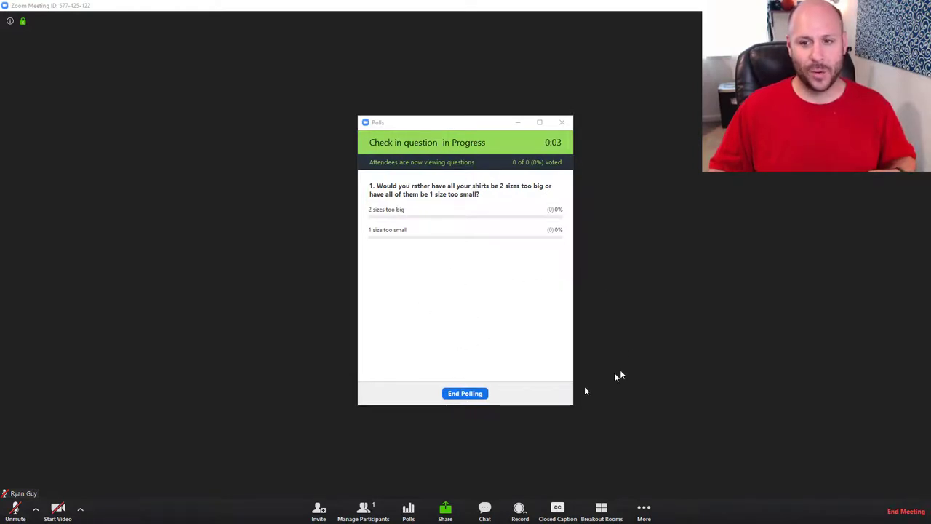
{"action": "left_click", "coordinate": [465, 393]}
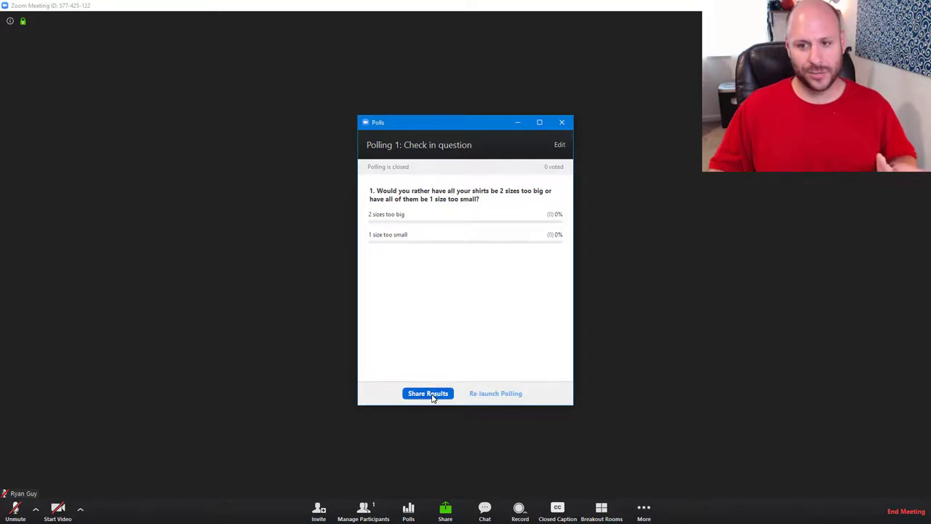
{"action": "left_click", "coordinate": [427, 393]}
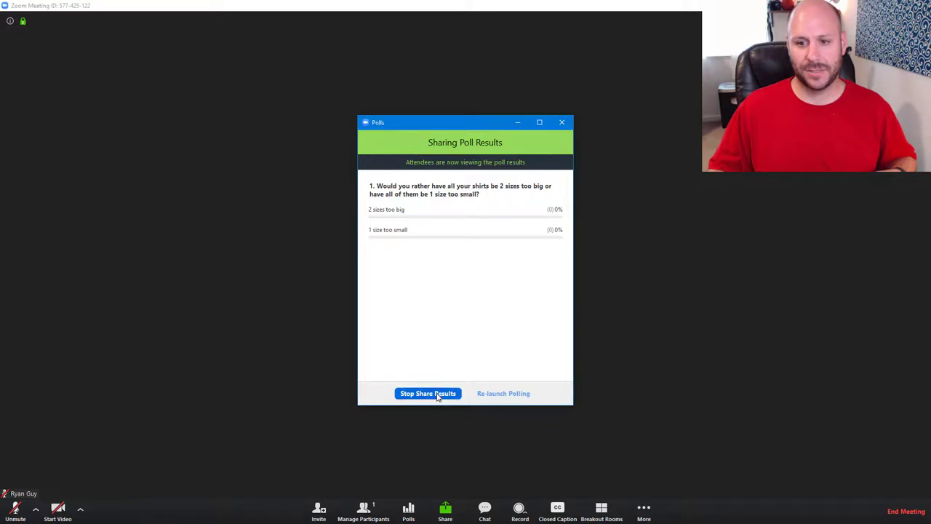
{"action": "left_click", "coordinate": [427, 392]}
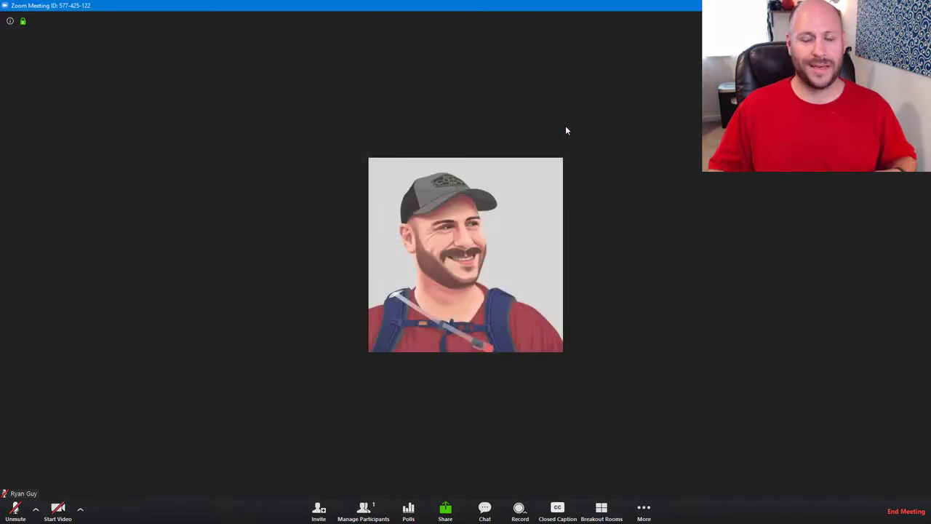